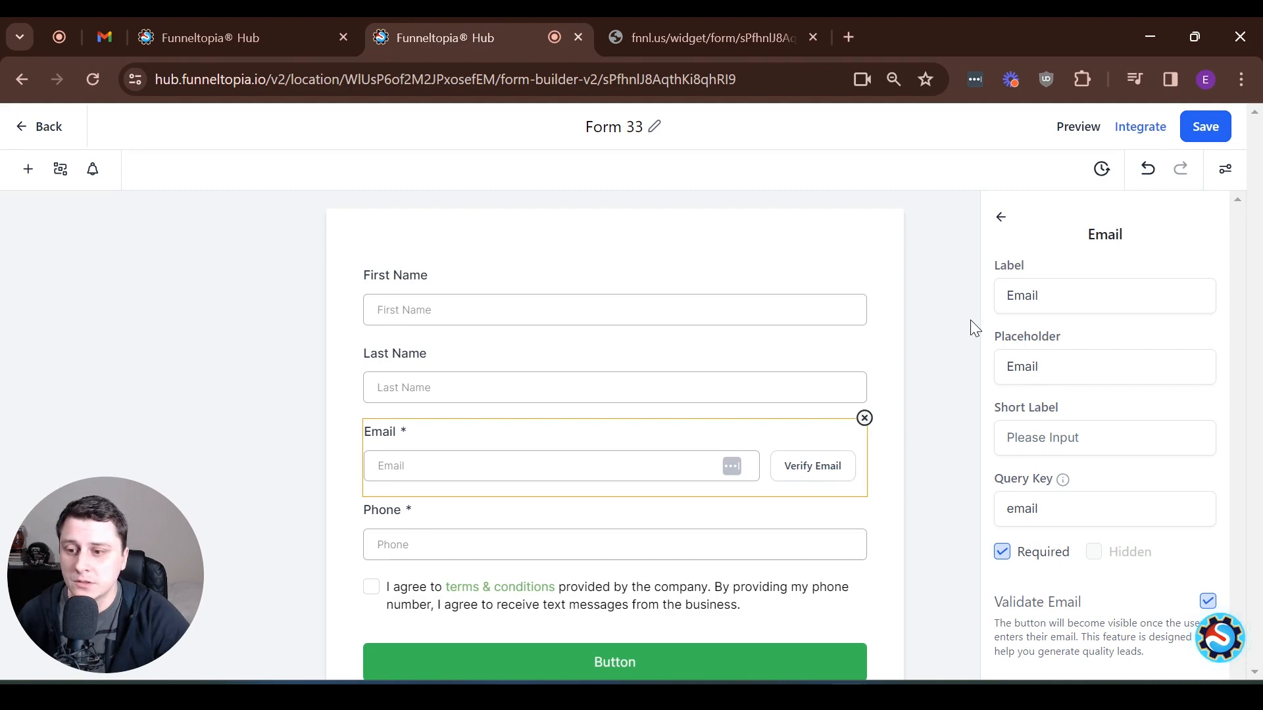
mouse_move(880, 516)
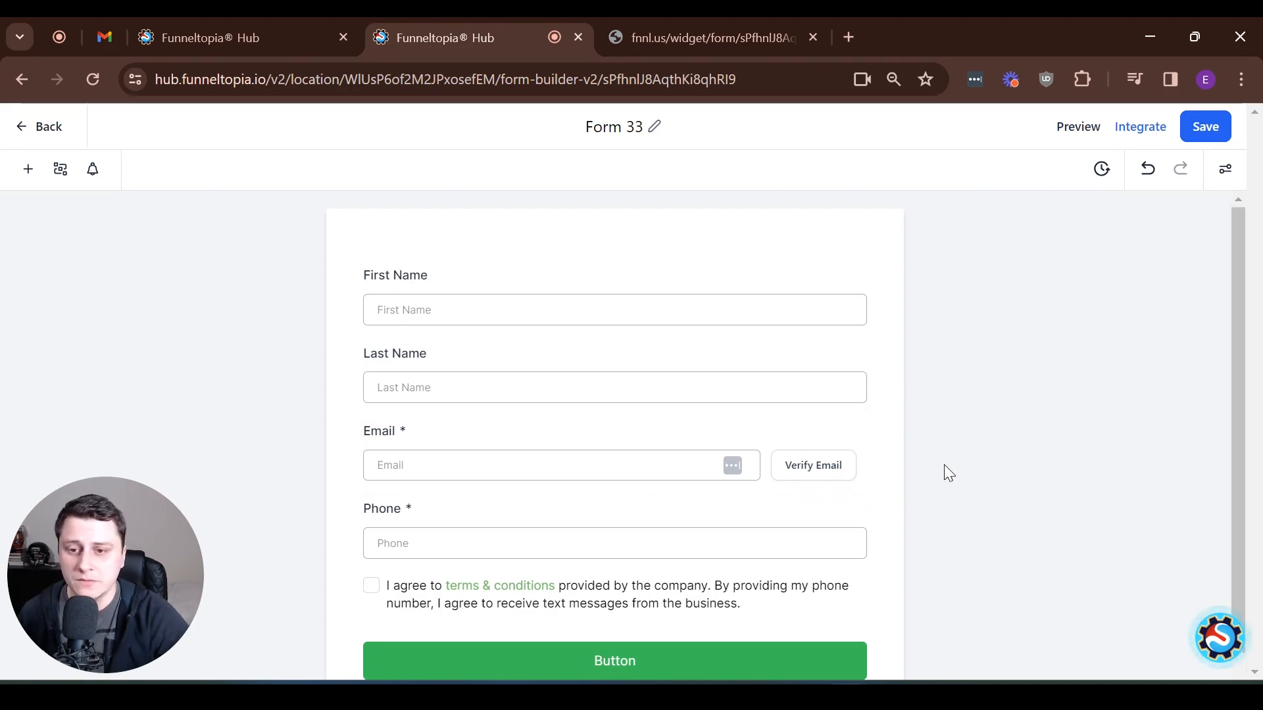
- Recheck Form 33's Email field validation, leave it enabled, and switch to the live form
click(560, 465)
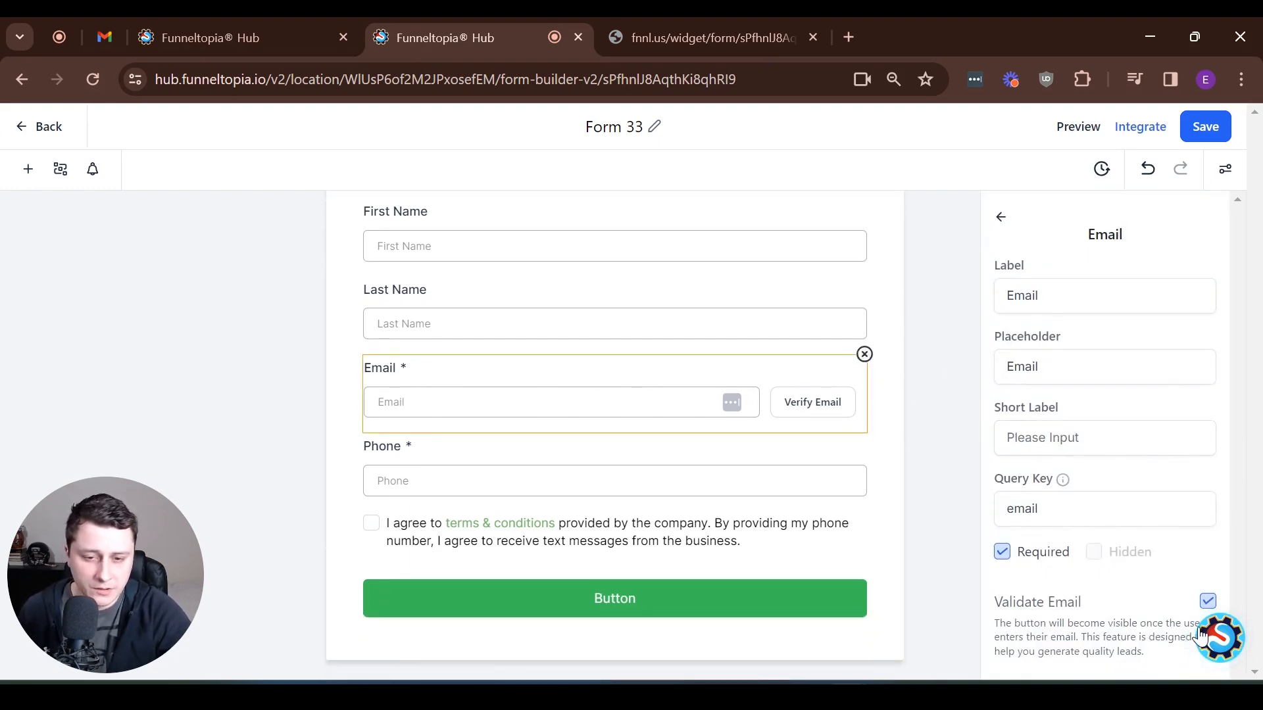
double_click(1027, 602)
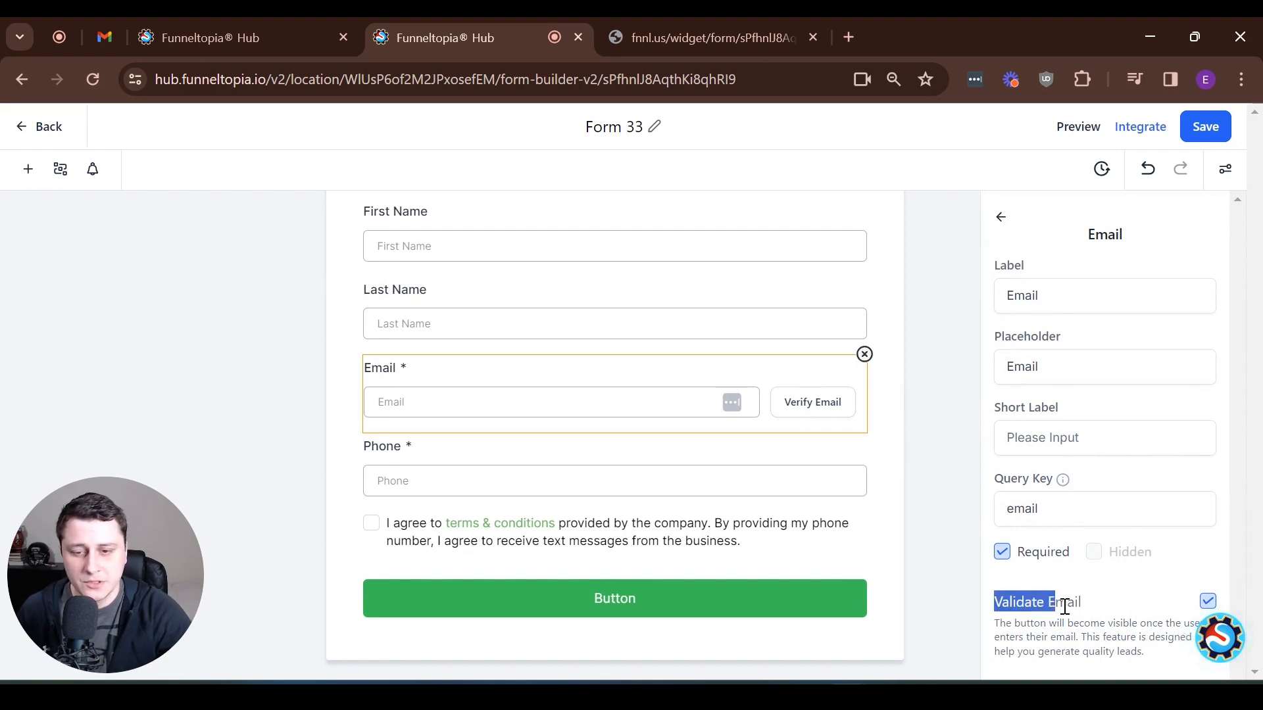
click(1206, 600)
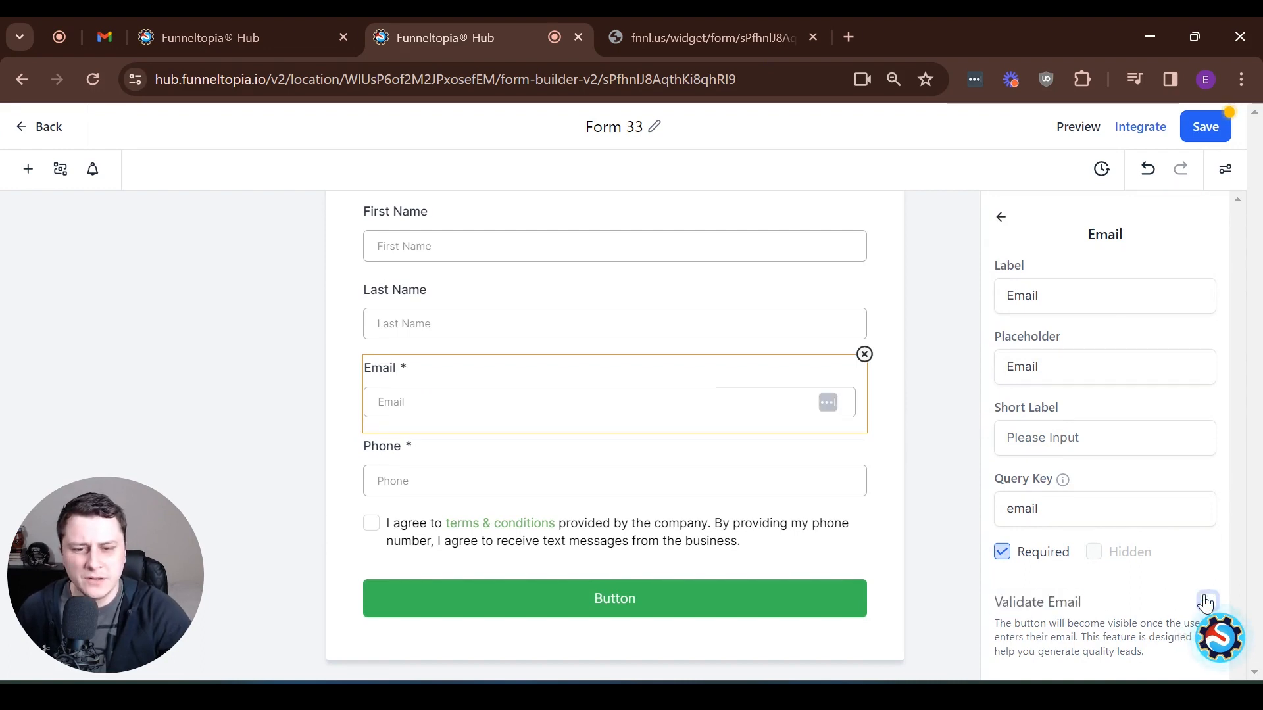
click(1208, 600)
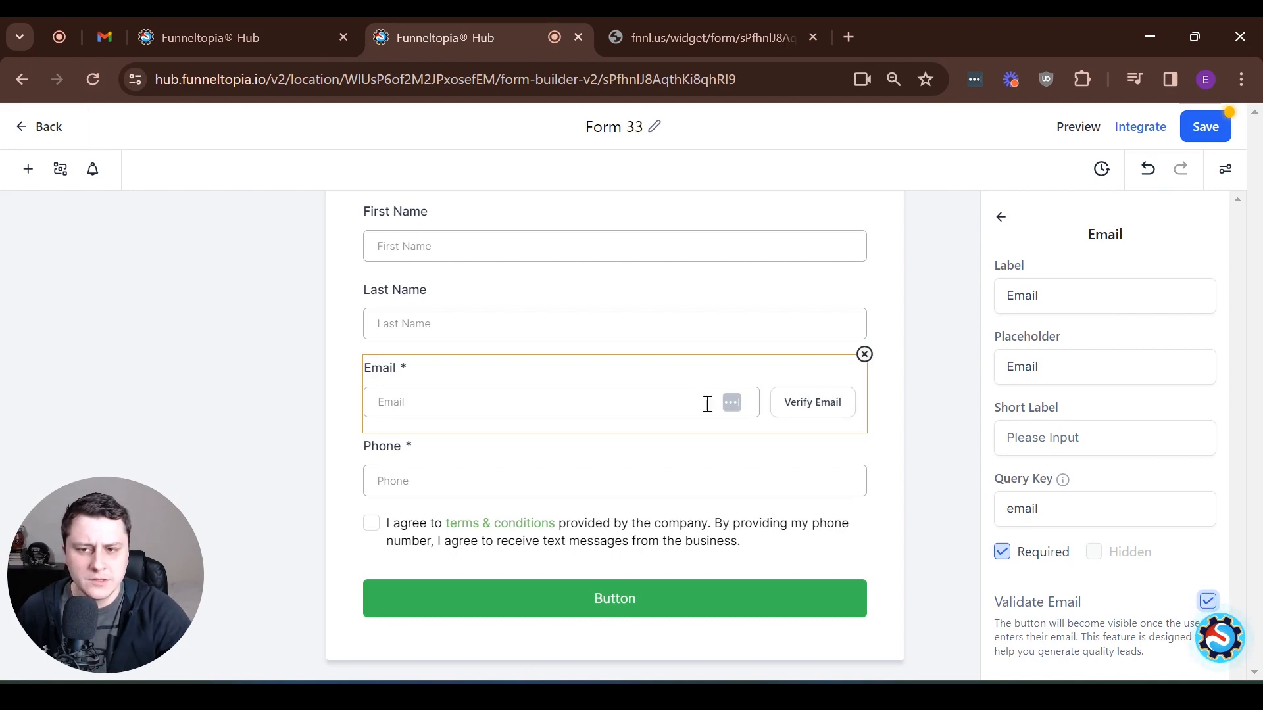
mouse_move(745, 408)
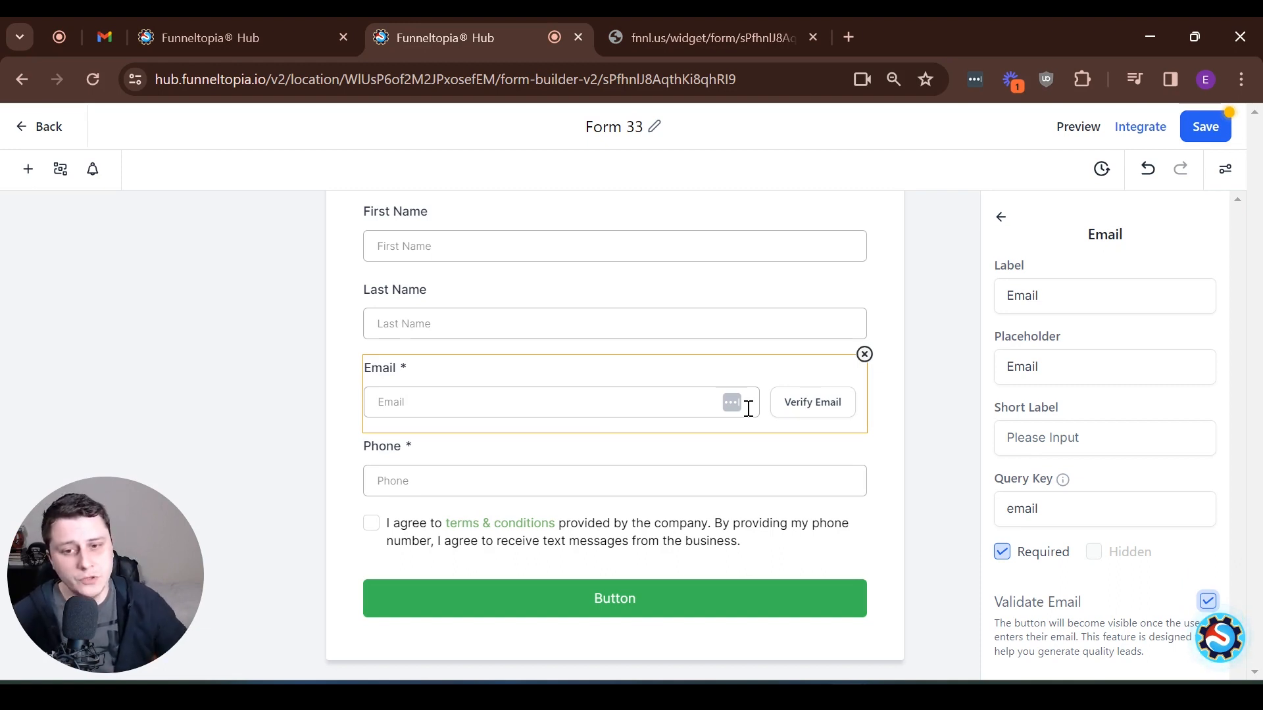
mouse_move(756, 367)
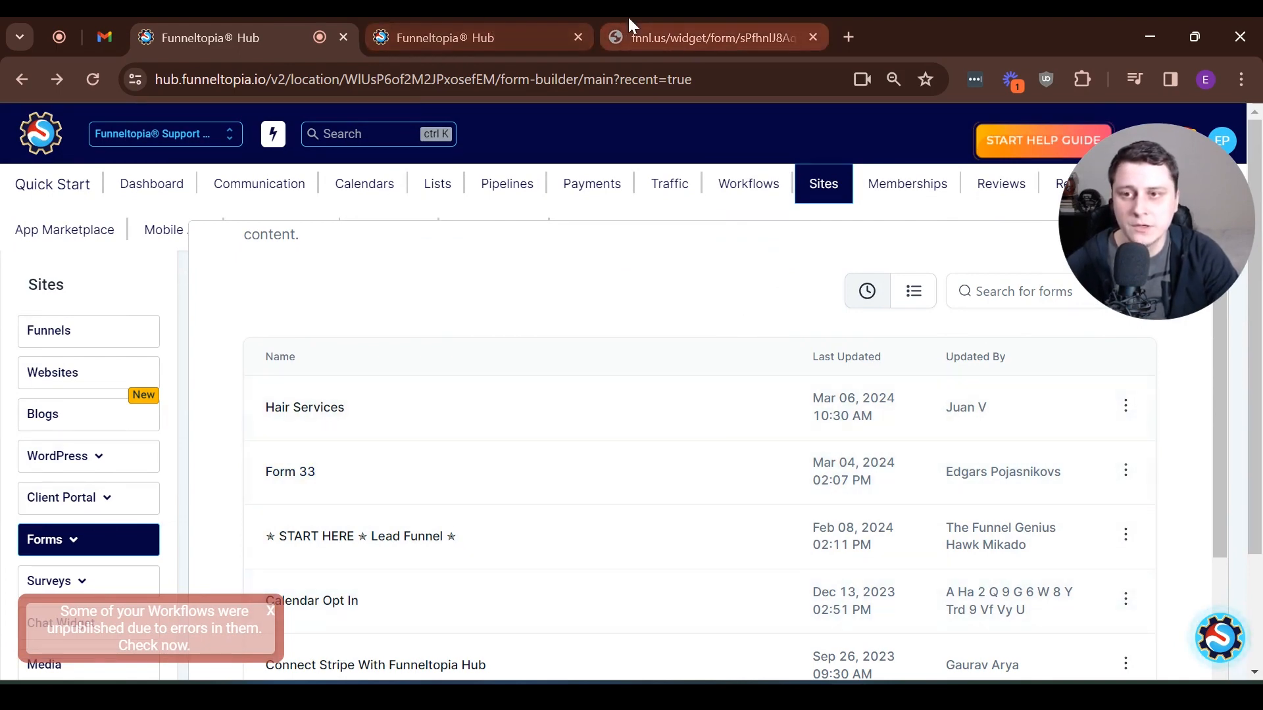
click(709, 36)
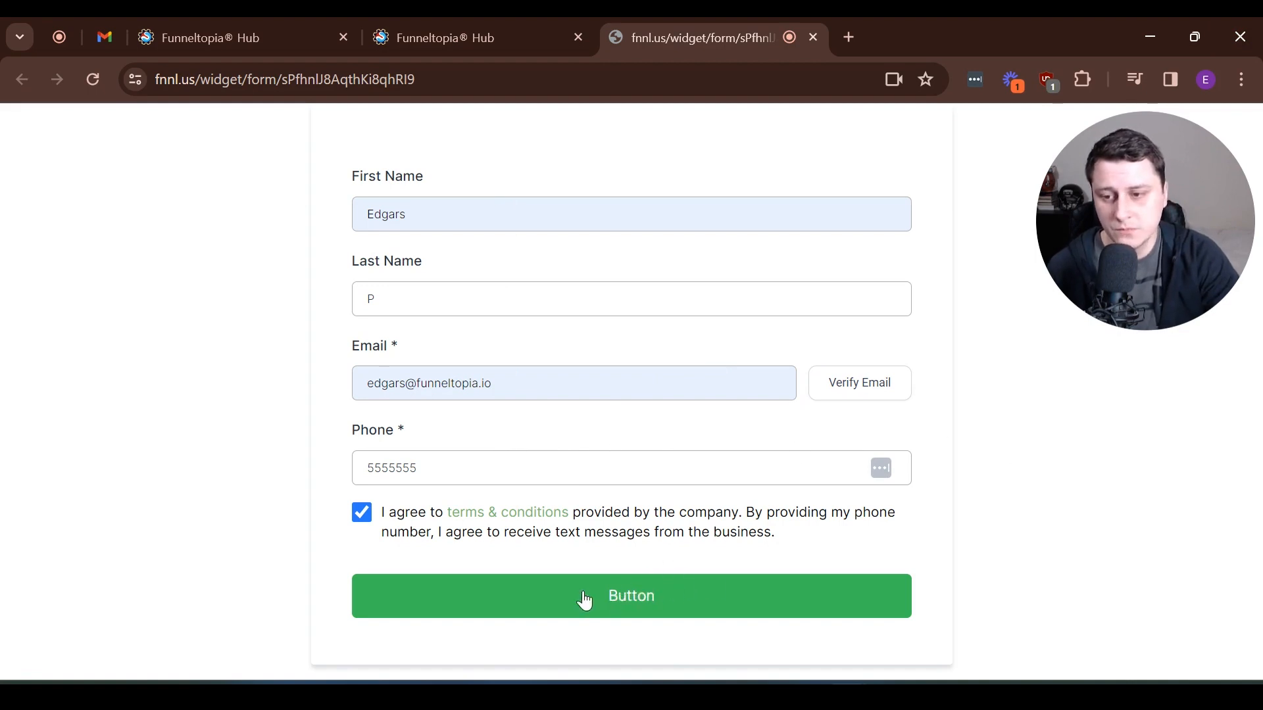
mouse_move(680, 586)
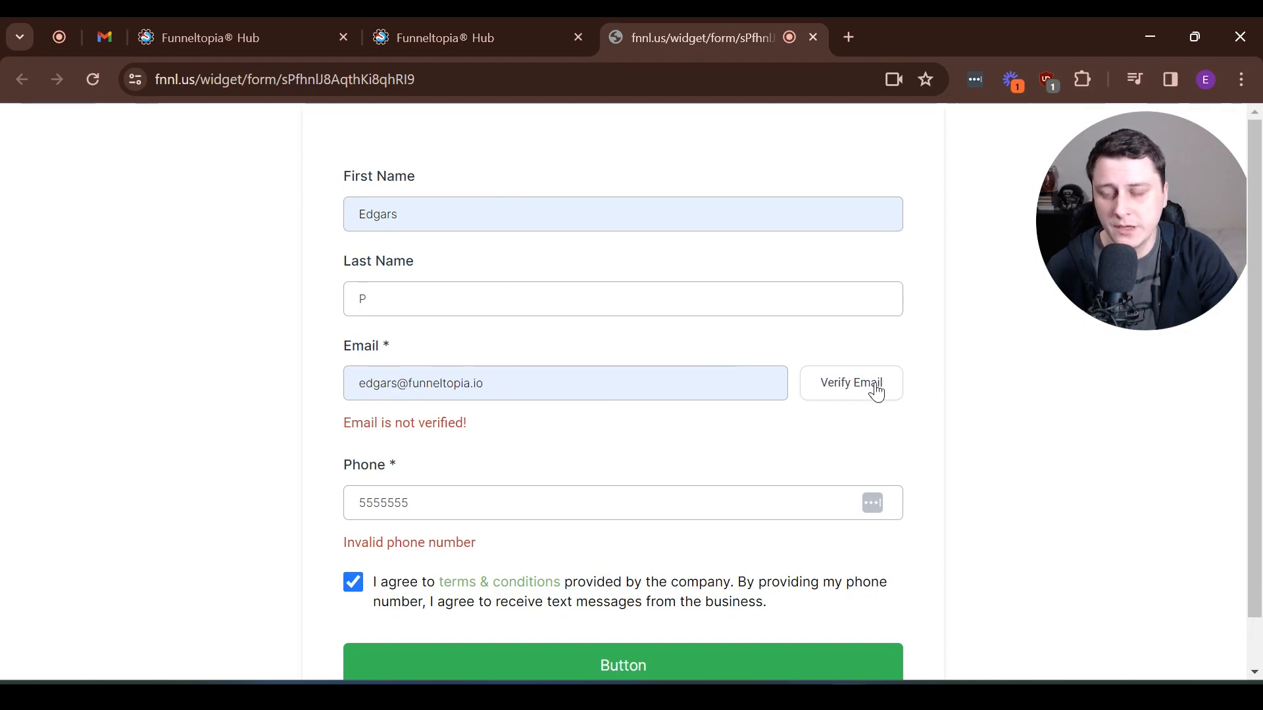
click(850, 383)
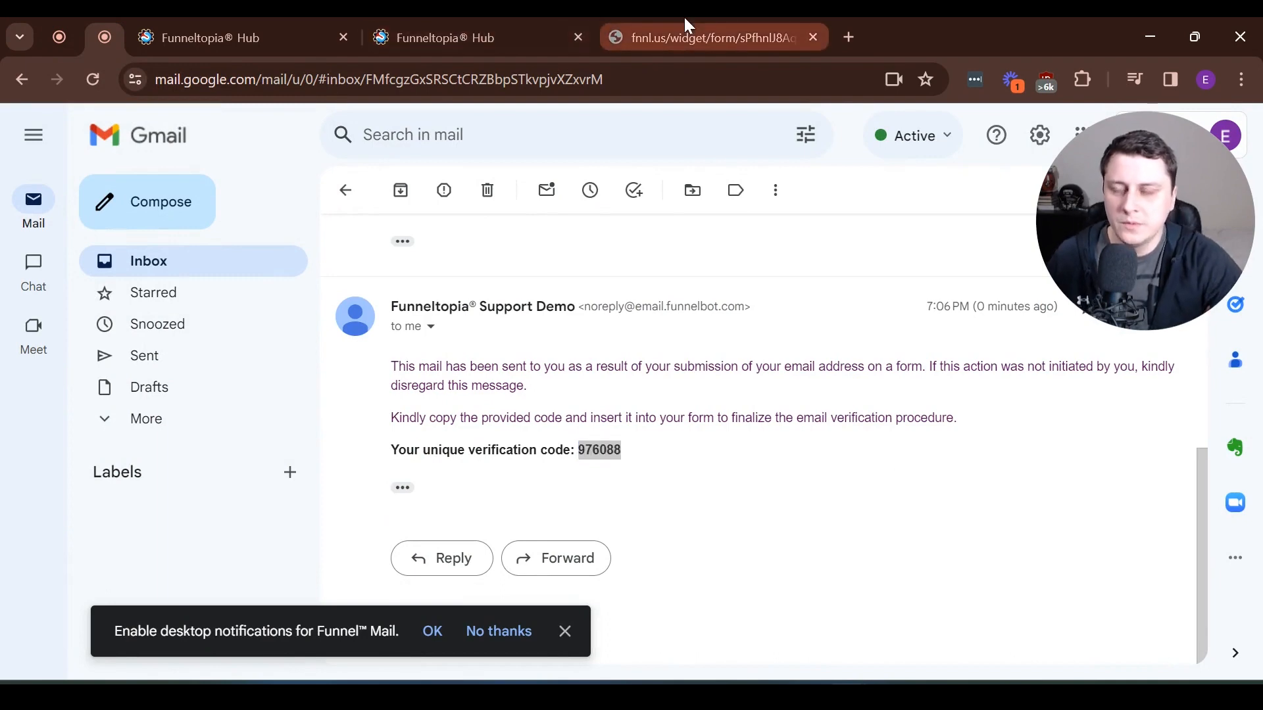
click(712, 36)
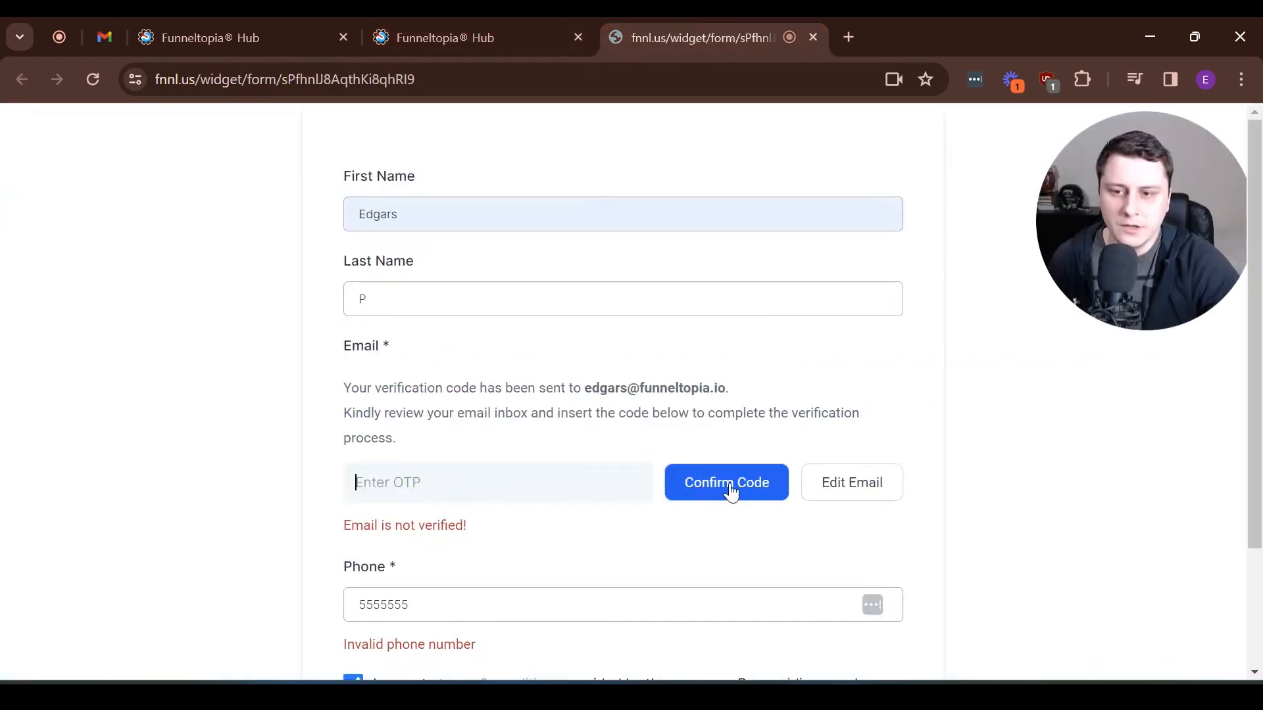
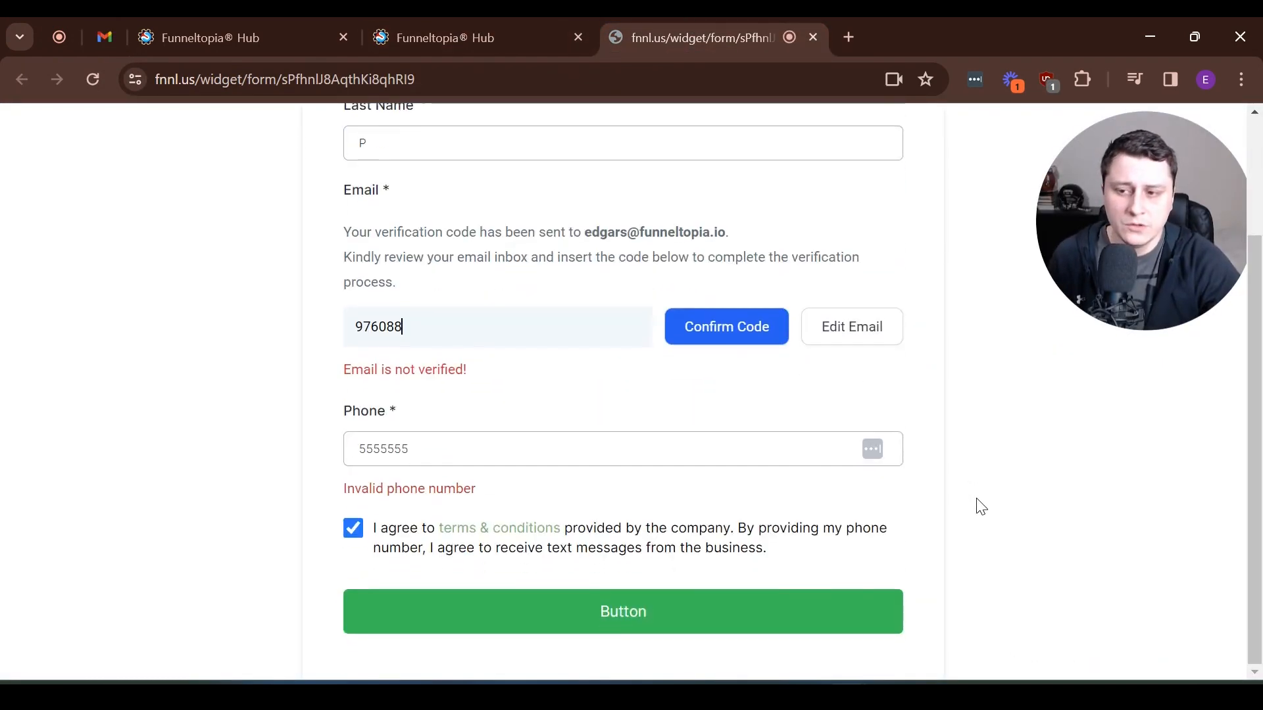
click(724, 326)
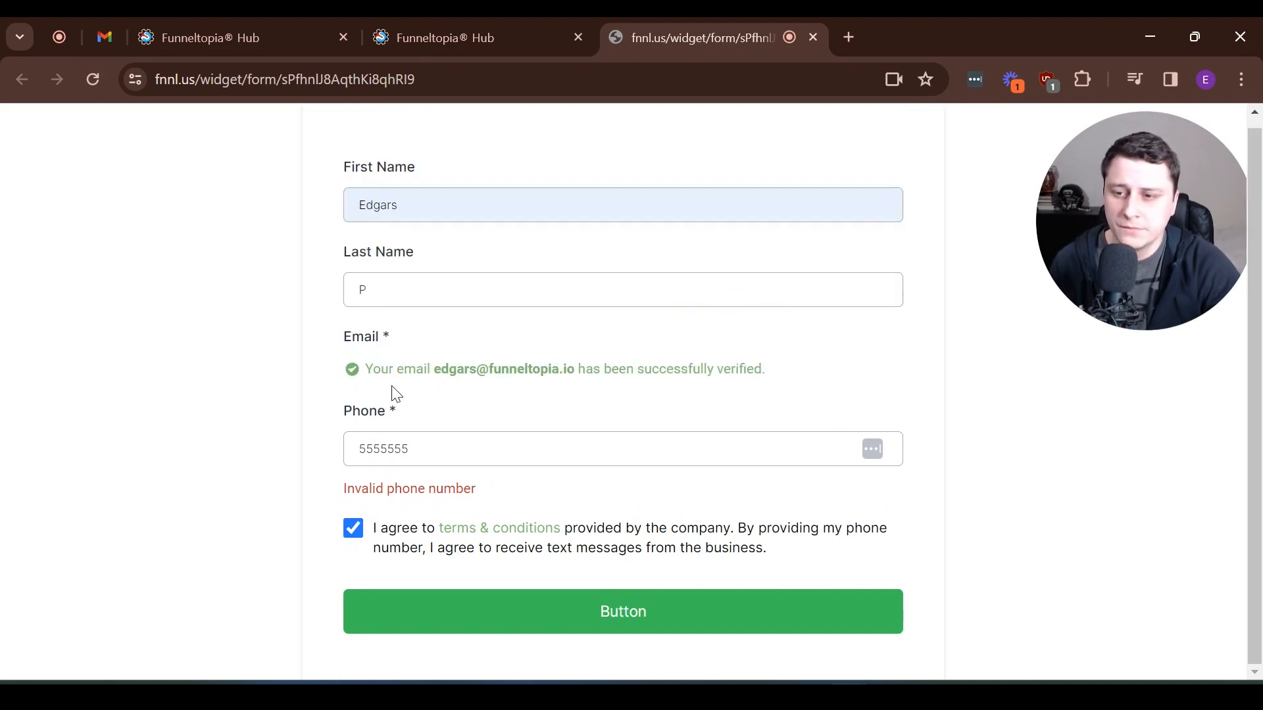